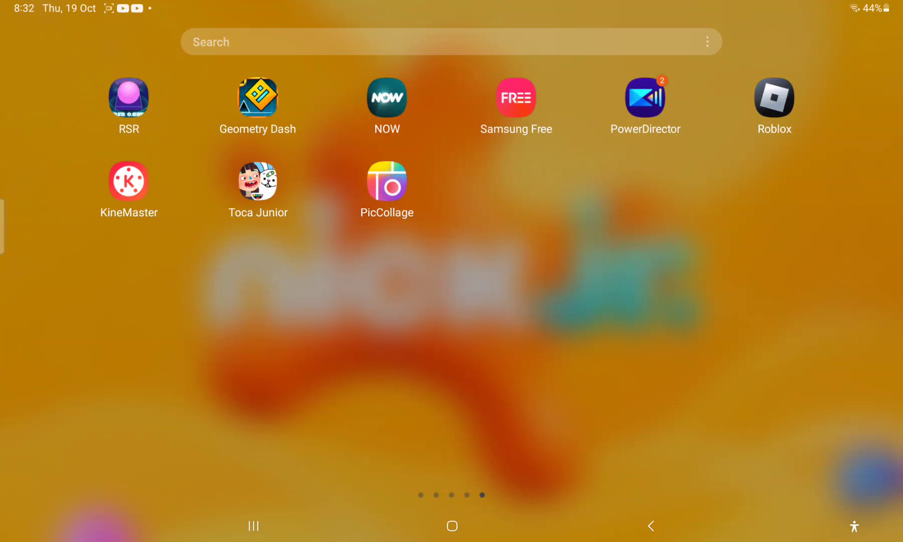
Search Google for 'dafont' in Chrome and open the DaFont website result
{"action": "scroll", "scroll_direction": "left", "scroll_amount": 3}
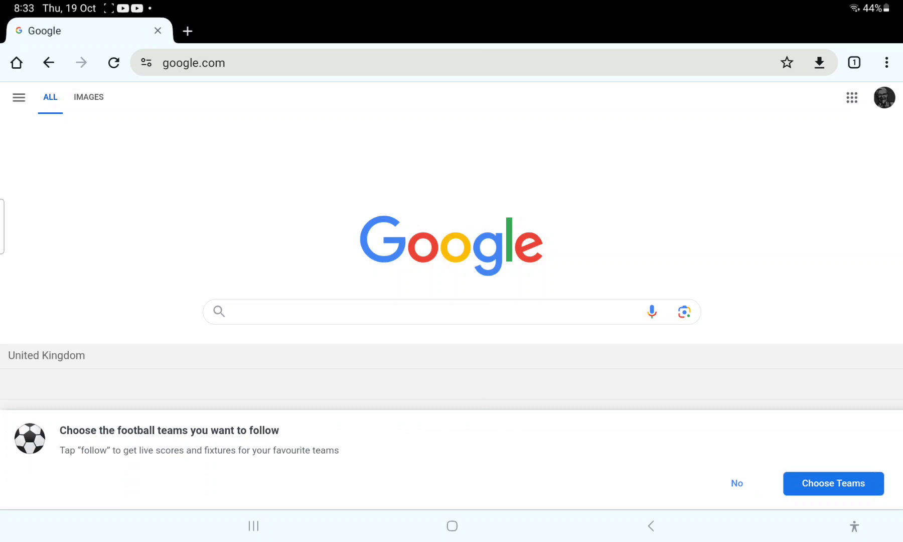
{"action": "left_click", "coordinate": [426, 312]}
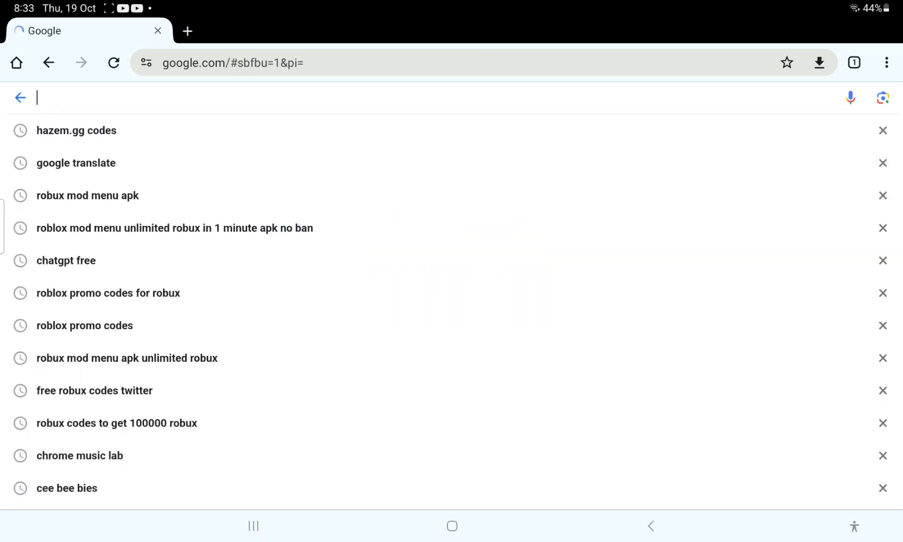
{"action": "type", "text": "dafo"}
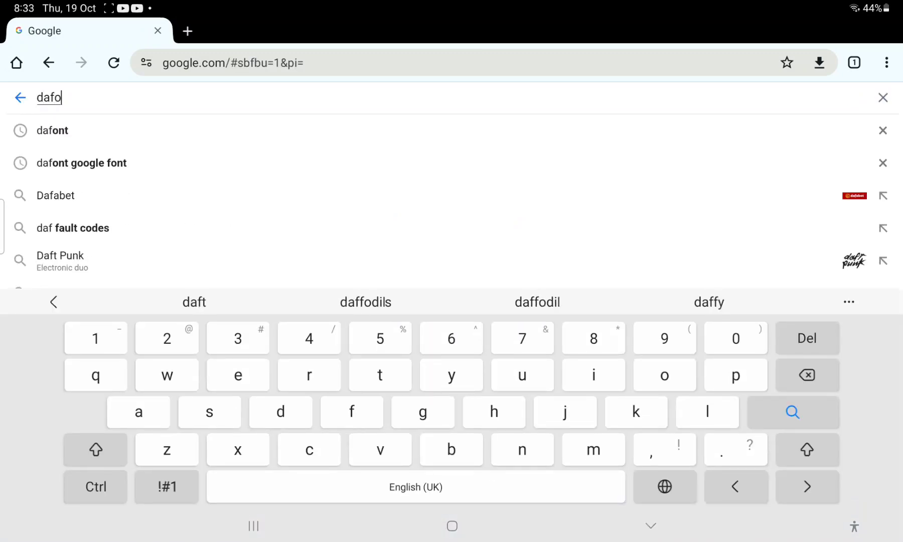
{"action": "left_click", "coordinate": [52, 130]}
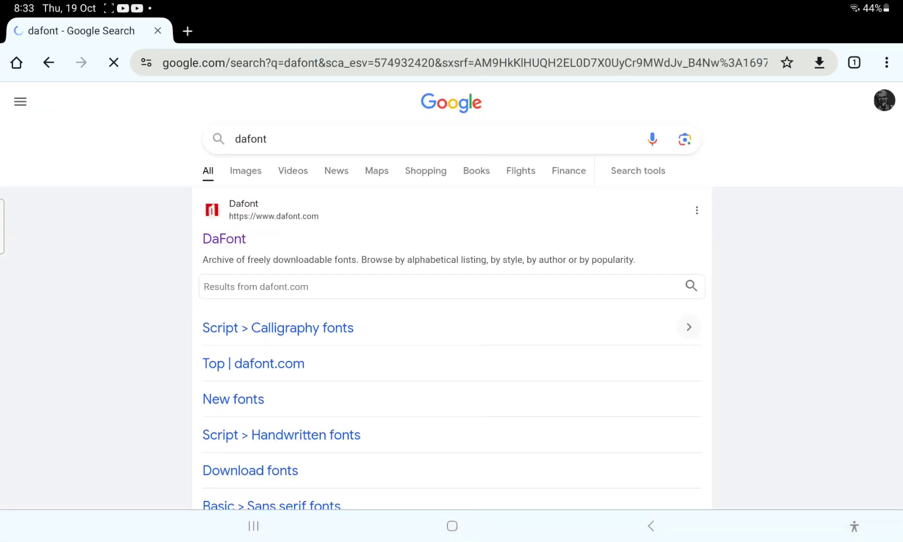
{"action": "left_click", "coordinate": [224, 238]}
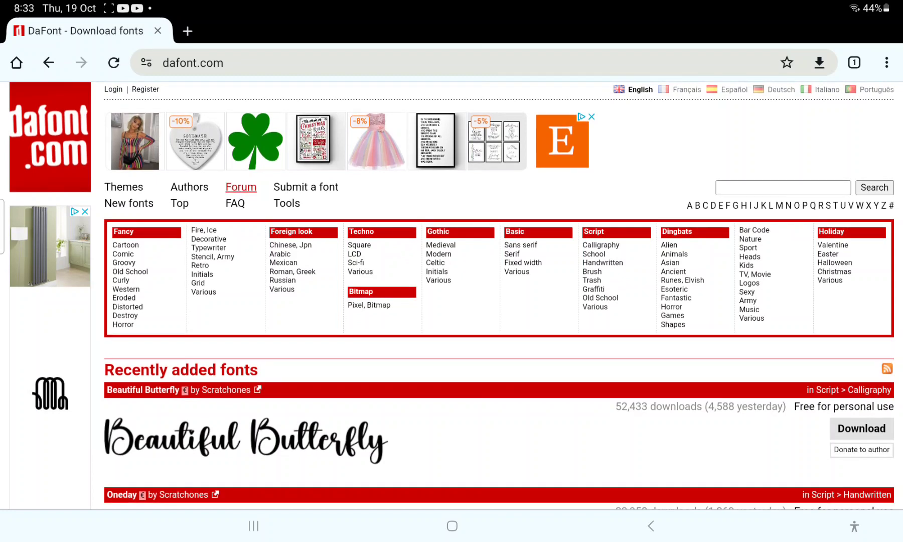
Search DaFont for 'Cartoon network' fonts
{"action": "left_click", "coordinate": [748, 206]}
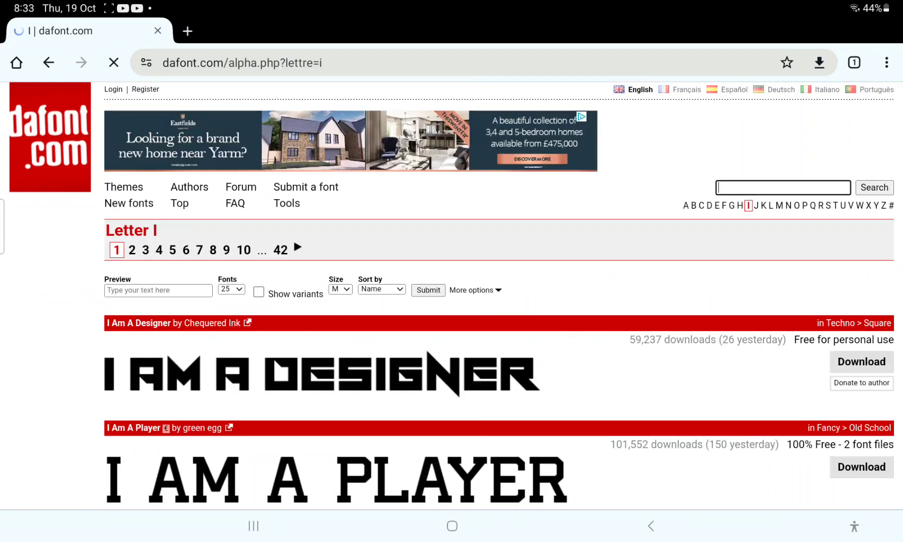
{"action": "left_click", "coordinate": [781, 187]}
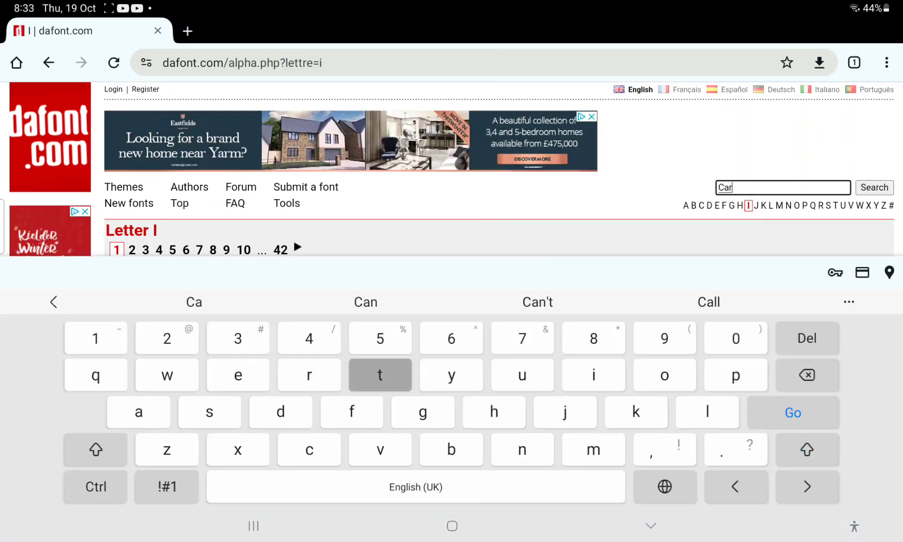
{"action": "type", "text": "toon network"}
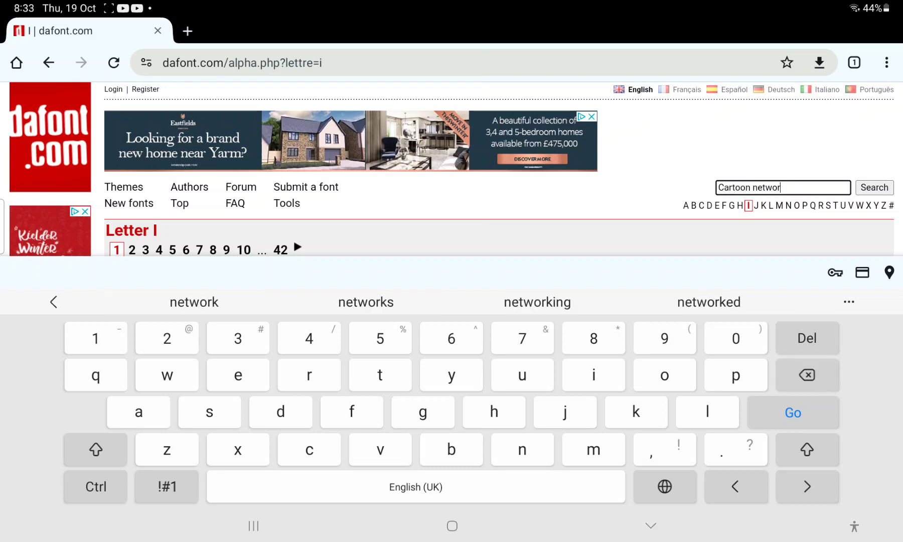
{"action": "left_click", "coordinate": [792, 413]}
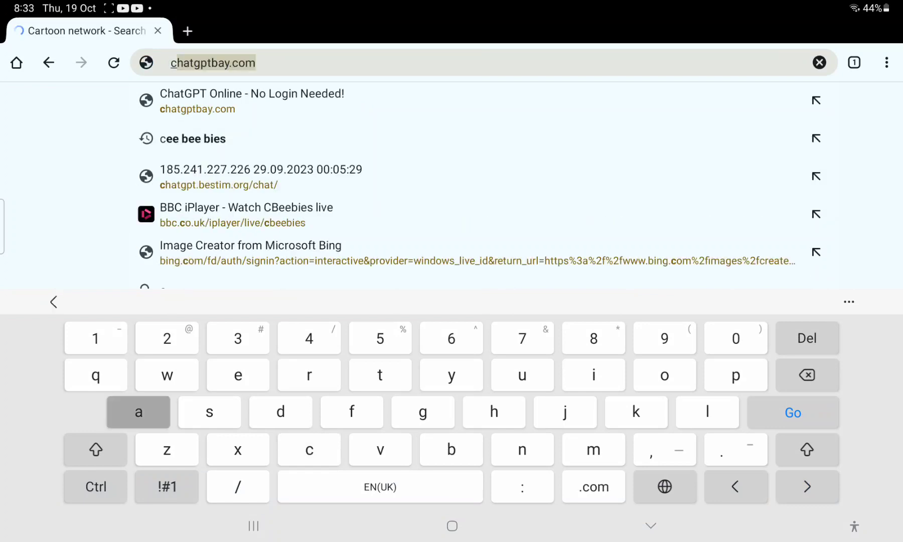
Run a Google search for 'cartoon network font' from the address bar
{"action": "type", "text": "cartoon networ"}
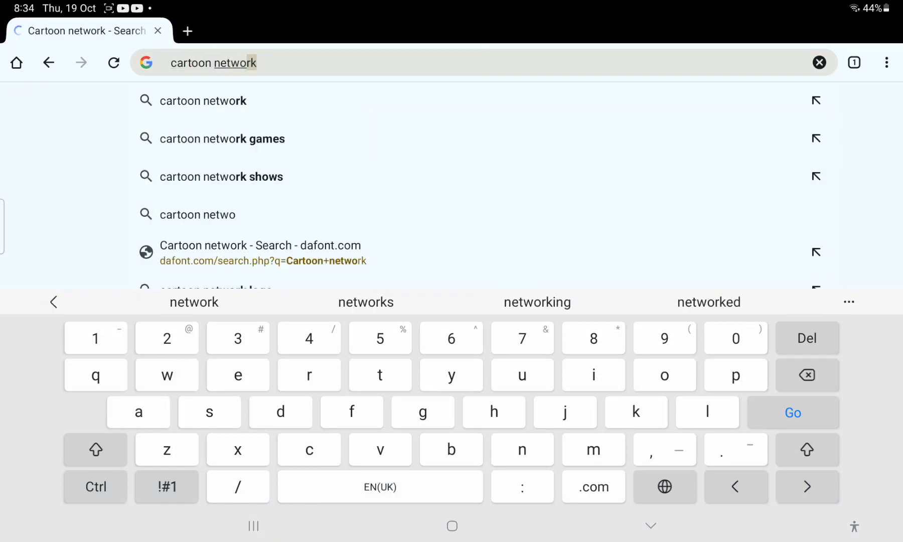
{"action": "type", "text": "fo"}
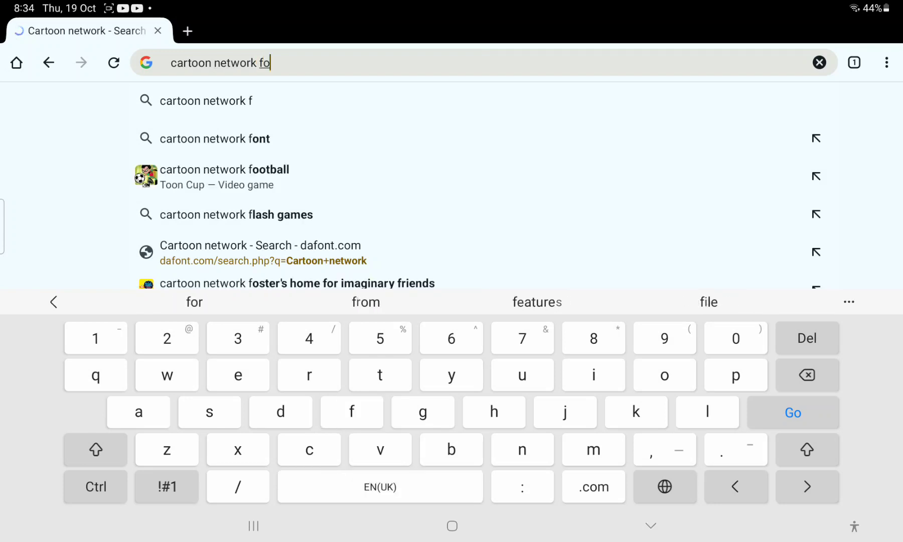
{"action": "left_click", "coordinate": [216, 138]}
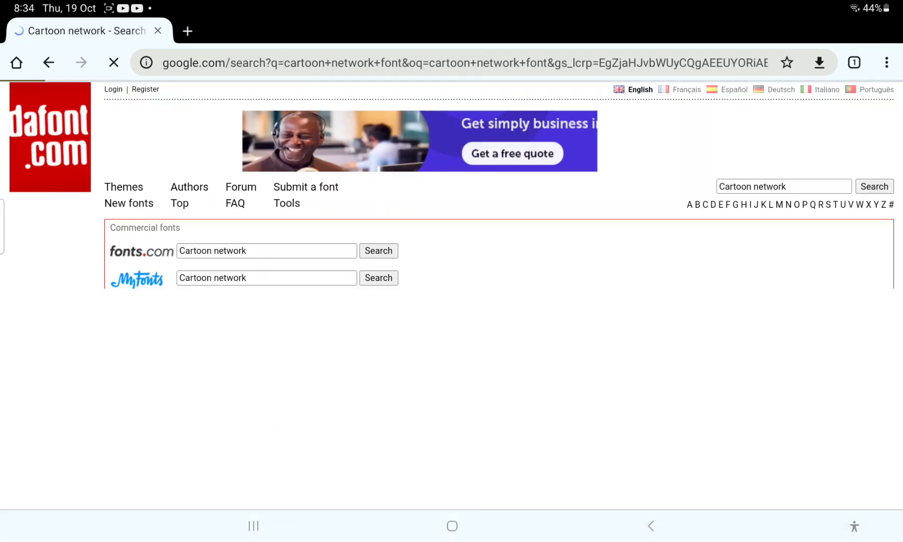
Scroll the results and open the 'Cartoon Network Font - Dafont Free' page
{"action": "left_click", "coordinate": [48, 63]}
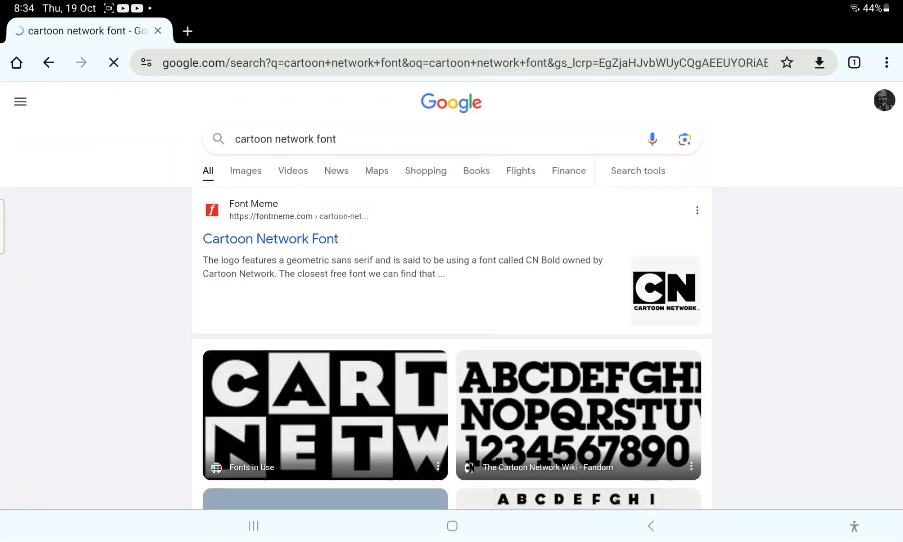
{"action": "scroll", "scroll_direction": "down", "scroll_amount": 3}
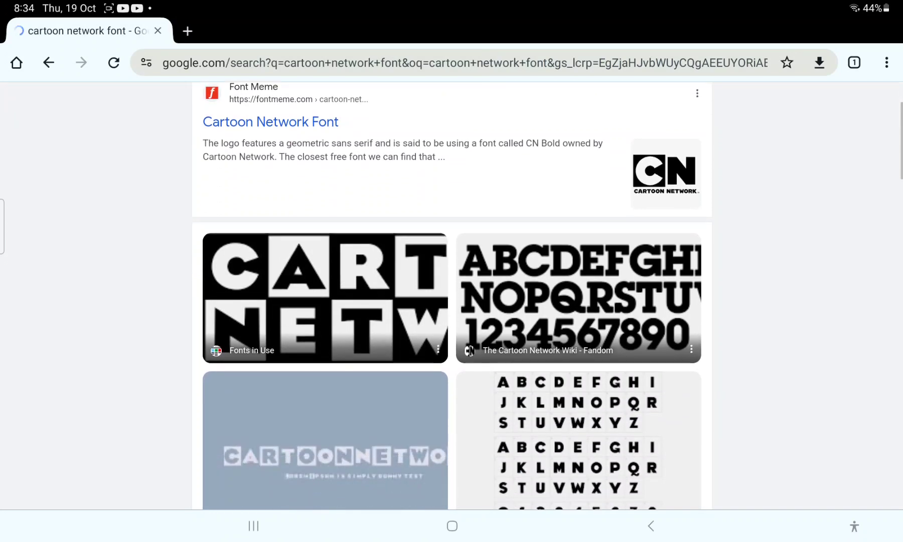
{"action": "scroll", "scroll_direction": "down", "scroll_amount": 3}
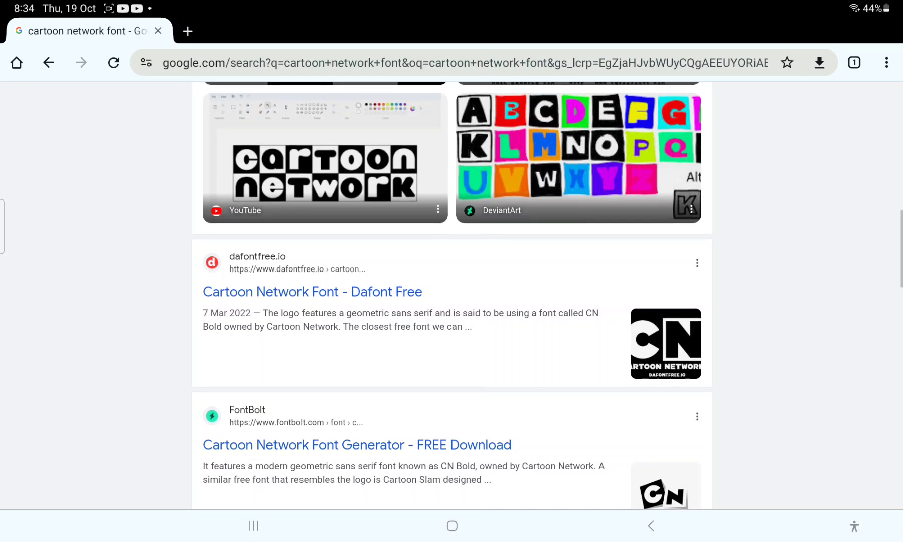
{"action": "left_click", "coordinate": [312, 292]}
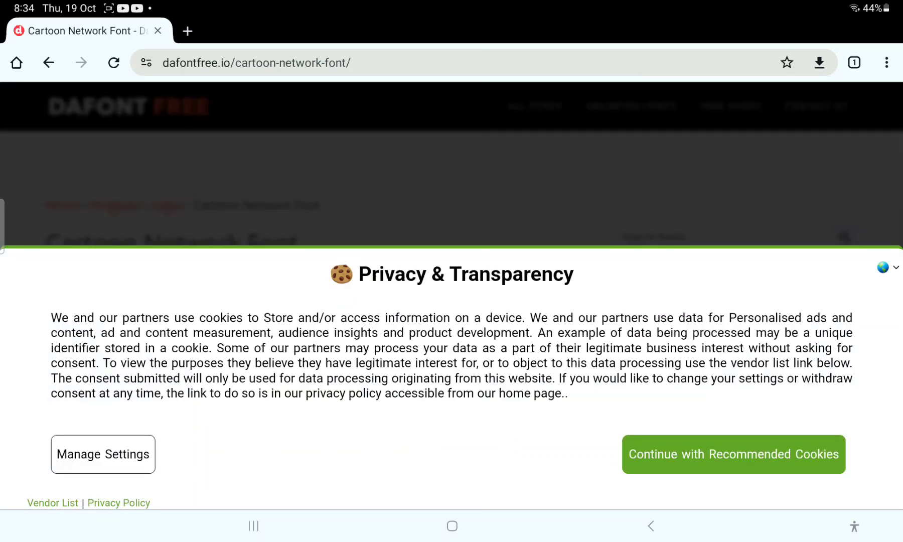
Accept the cookie notice, open the Cartoon Slam download page and download cartoon-slam.zip
{"action": "left_click", "coordinate": [733, 454]}
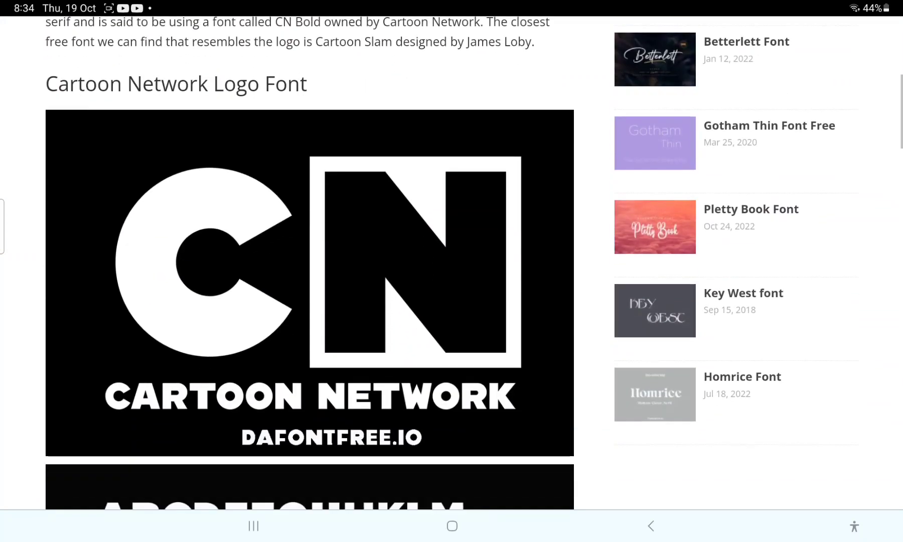
{"action": "scroll", "scroll_direction": "down", "scroll_amount": 3}
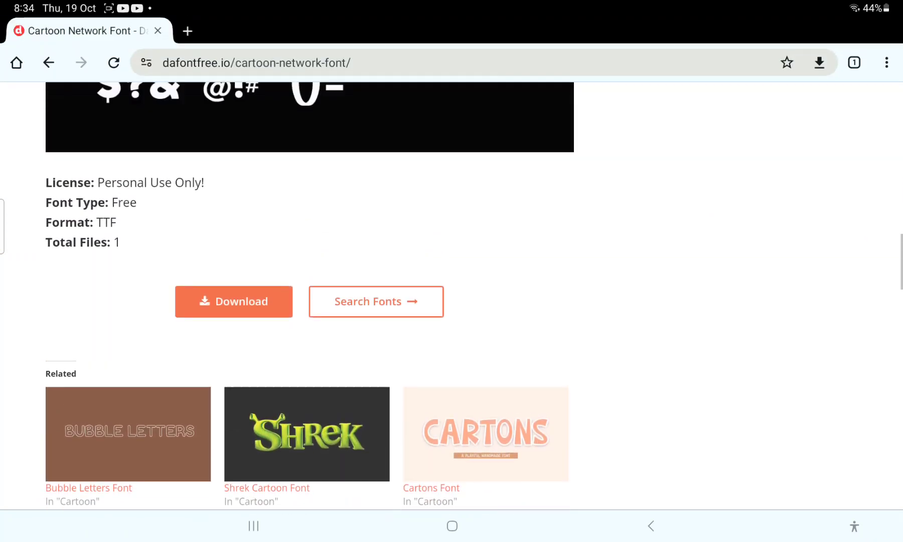
{"action": "scroll", "scroll_direction": "up", "scroll_amount": 3}
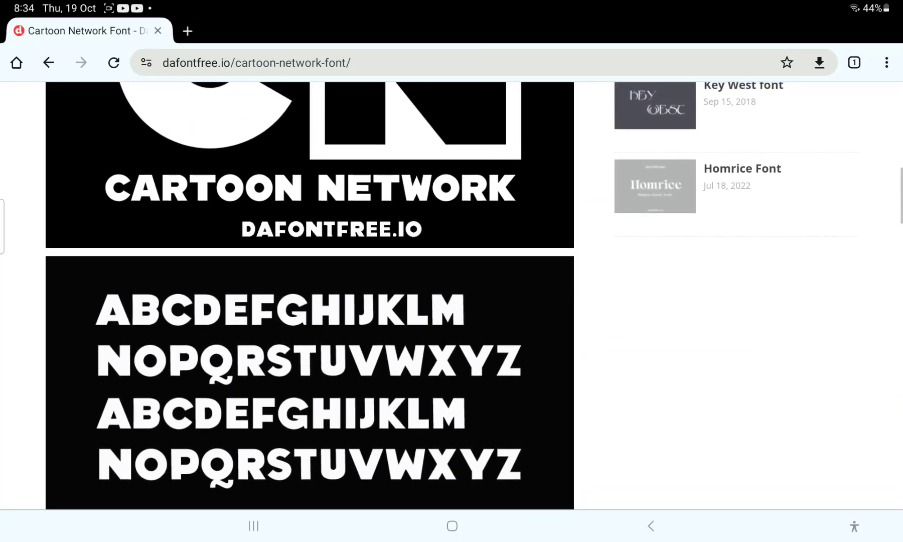
{"action": "scroll", "scroll_direction": "down", "scroll_amount": 3}
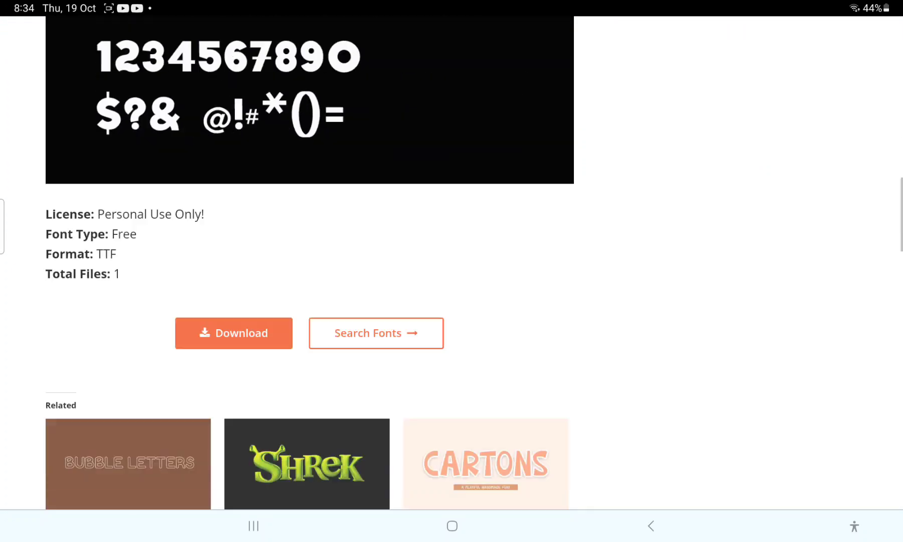
{"action": "left_click", "coordinate": [233, 333]}
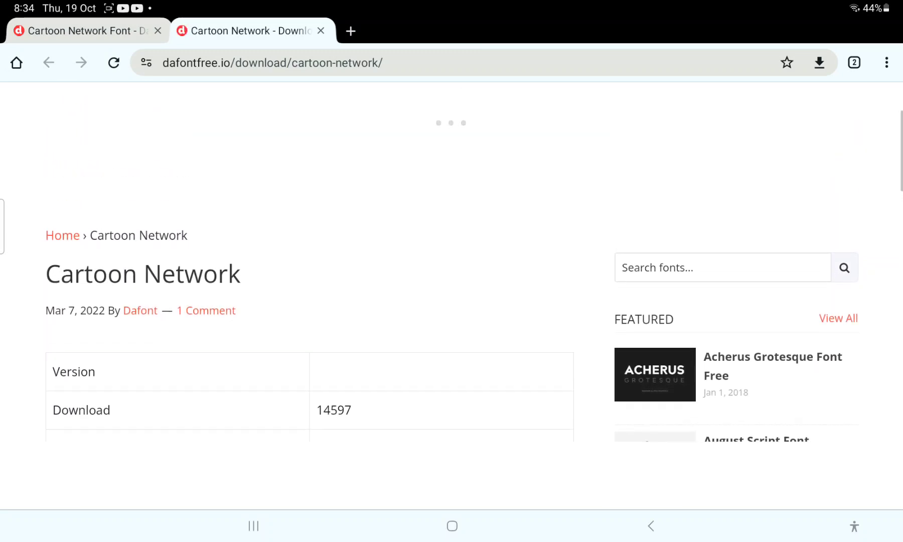
{"action": "scroll", "scroll_direction": "down", "scroll_amount": 3}
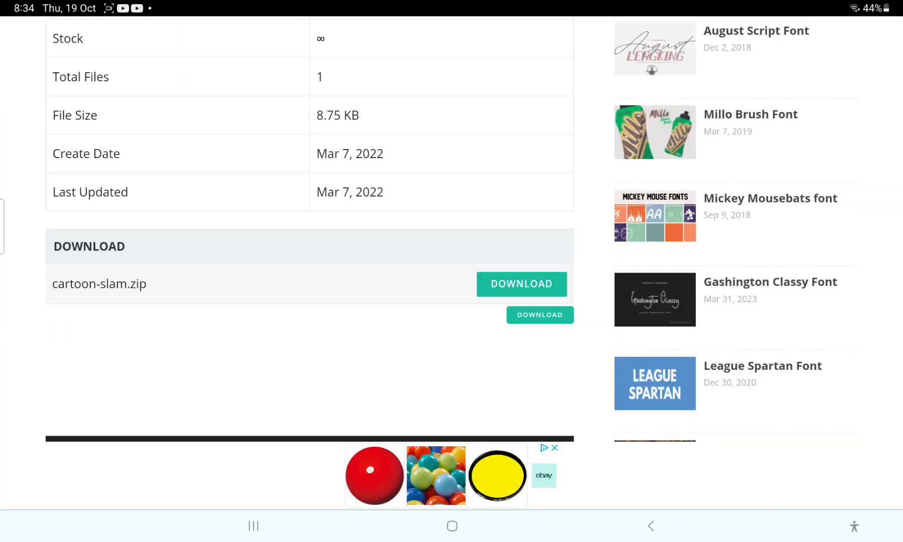
{"action": "left_click", "coordinate": [436, 474]}
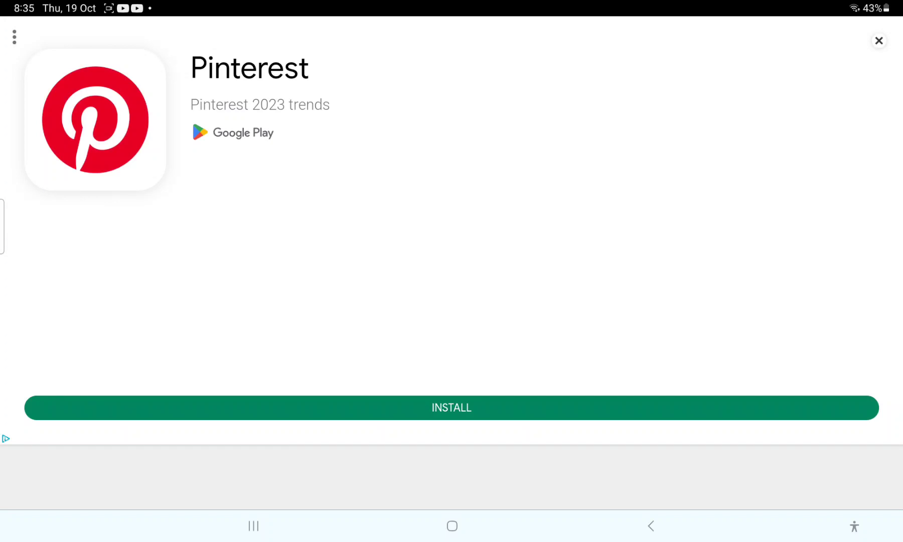
Close the Pinterest ad, launch KineMaster from Recents and create a 16:9 project
{"action": "left_click", "coordinate": [879, 40]}
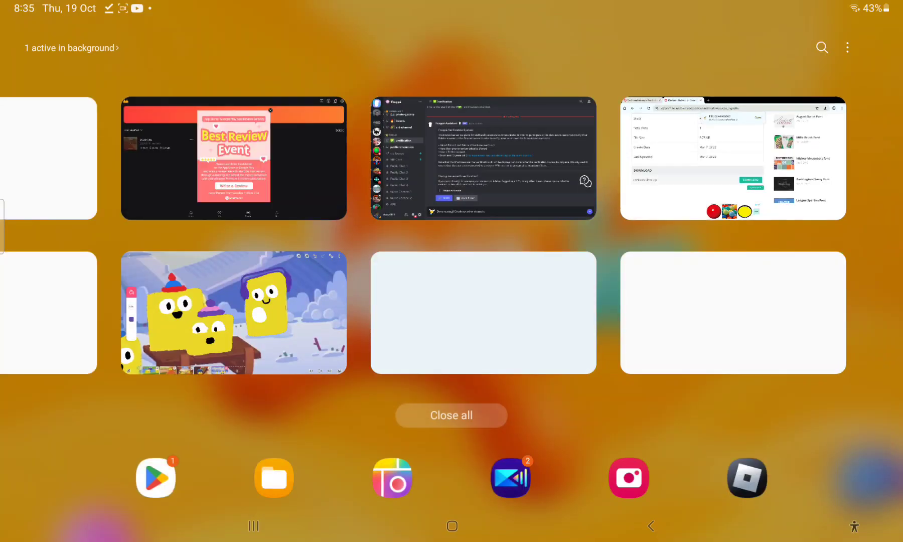
{"action": "left_click", "coordinate": [233, 312]}
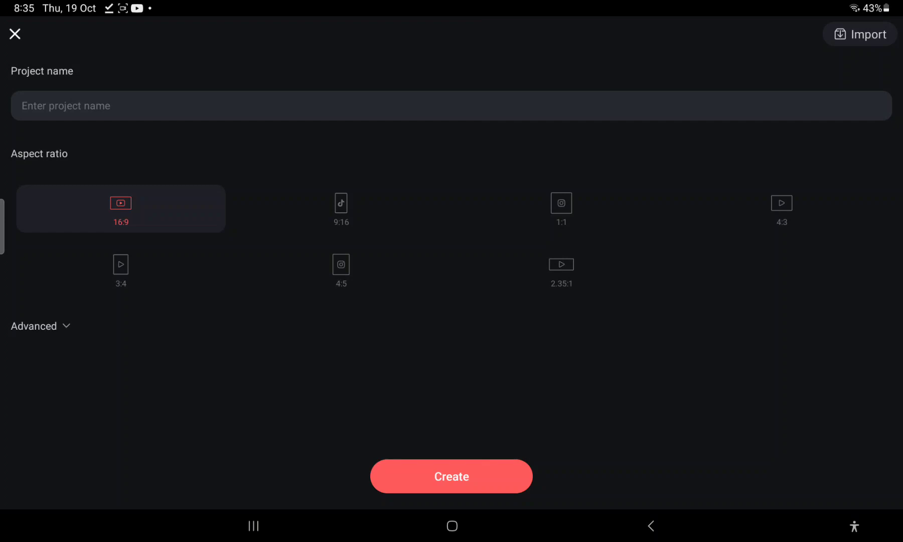
{"action": "left_click", "coordinate": [451, 476]}
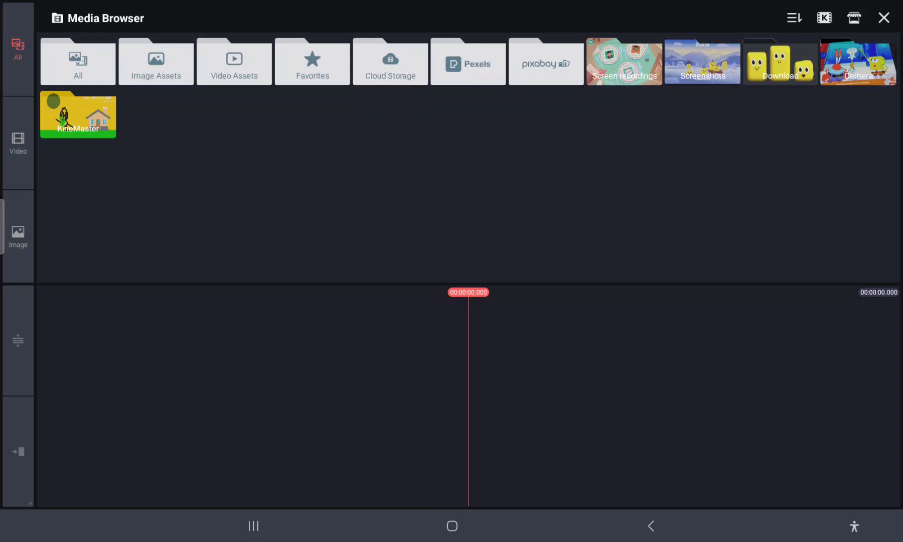
Add a 'cartoonito' text layer, then add a new font from device storage
{"action": "left_click", "coordinate": [155, 62]}
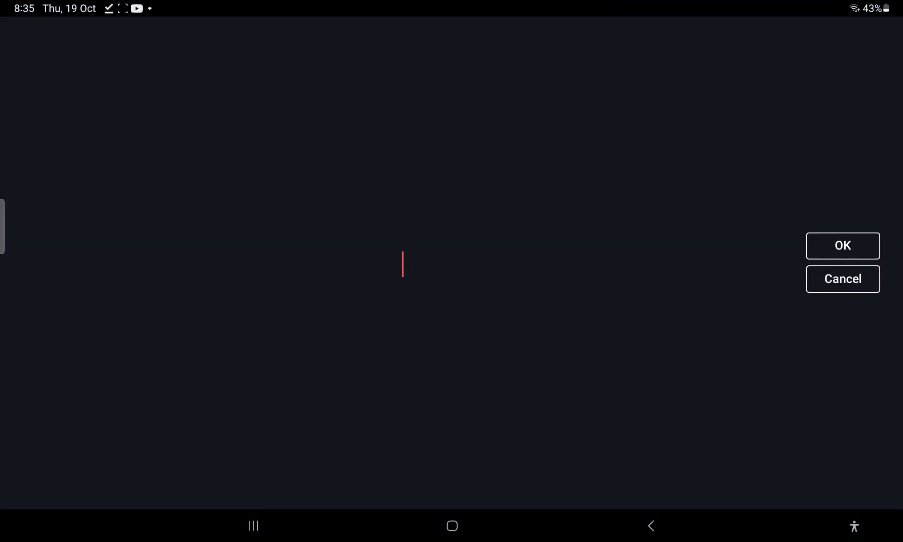
{"action": "type", "text": "c"}
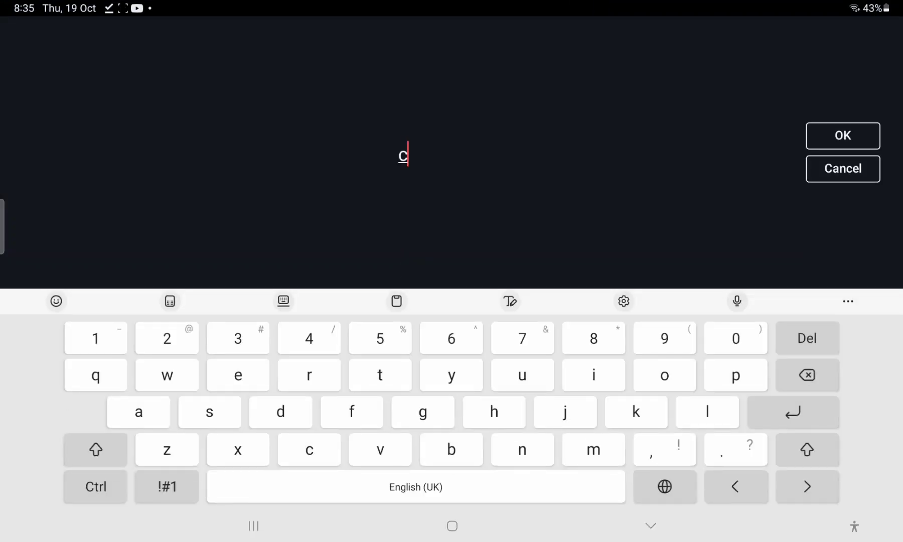
{"action": "type", "text": "argoon"}
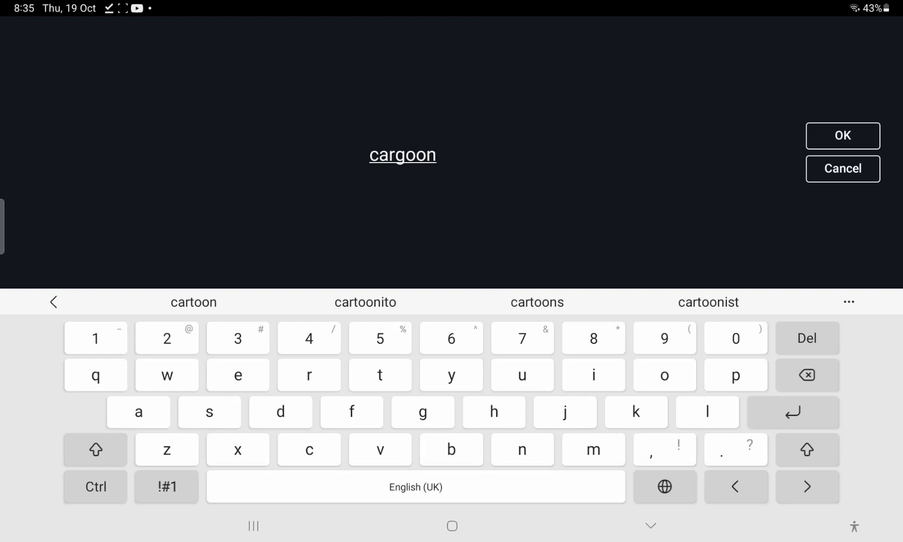
{"action": "left_click", "coordinate": [365, 302]}
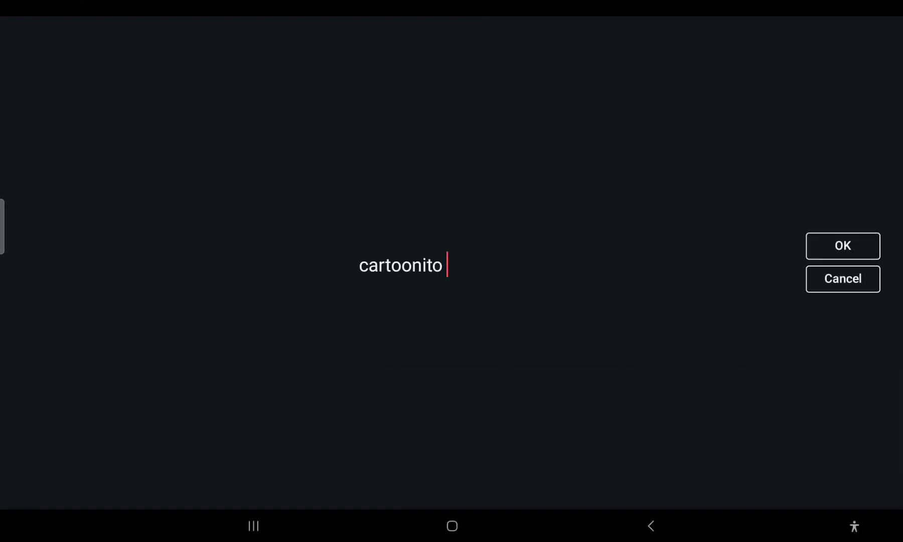
{"action": "left_click", "coordinate": [842, 246]}
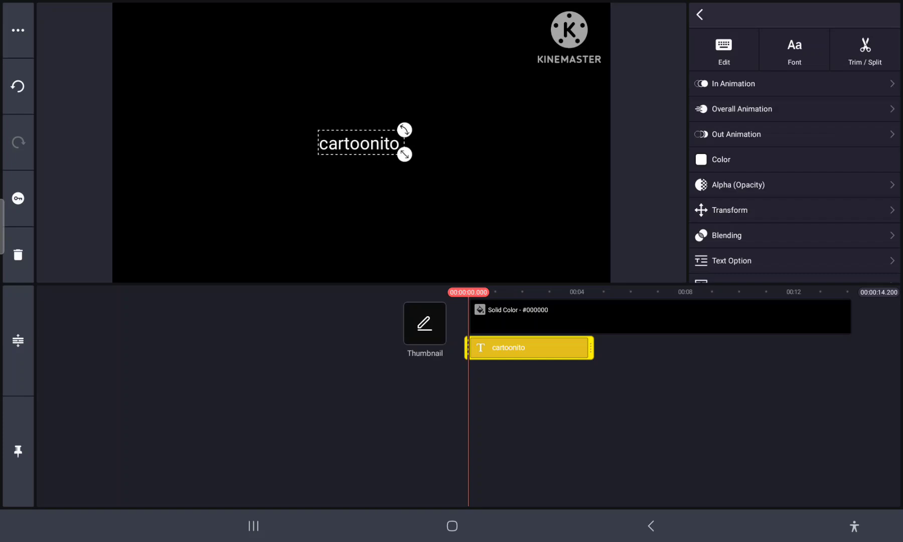
{"action": "left_click", "coordinate": [794, 50]}
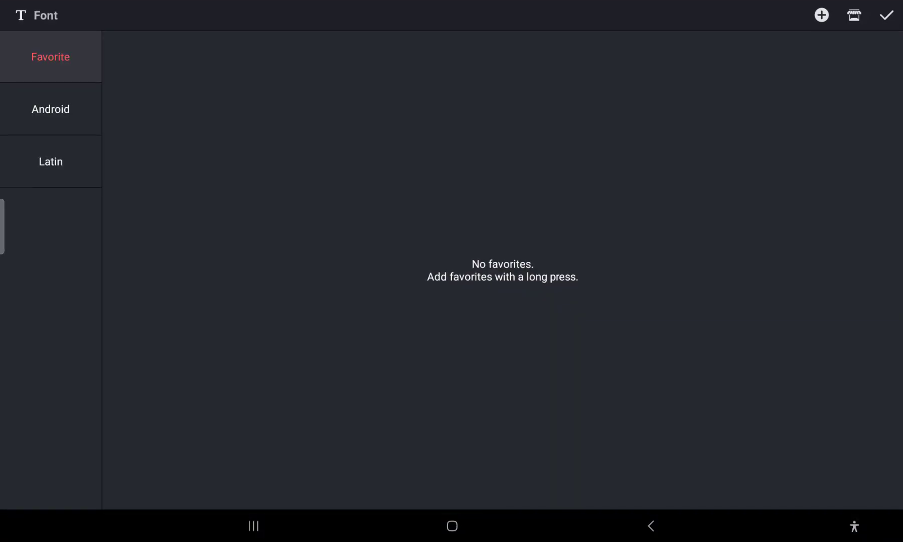
{"action": "left_click", "coordinate": [50, 161]}
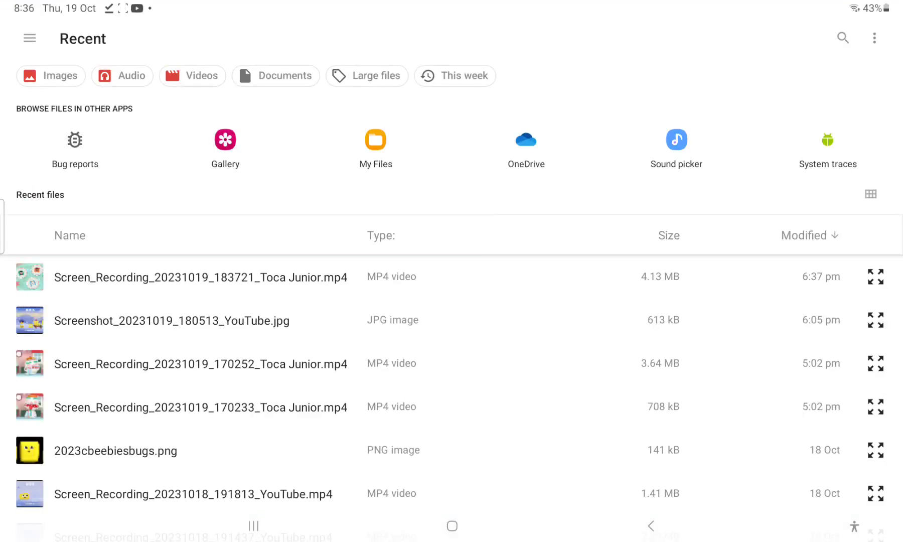
Search the file picker for 'cart' to load the cartoon-slam.zip font
{"action": "left_click", "coordinate": [842, 38]}
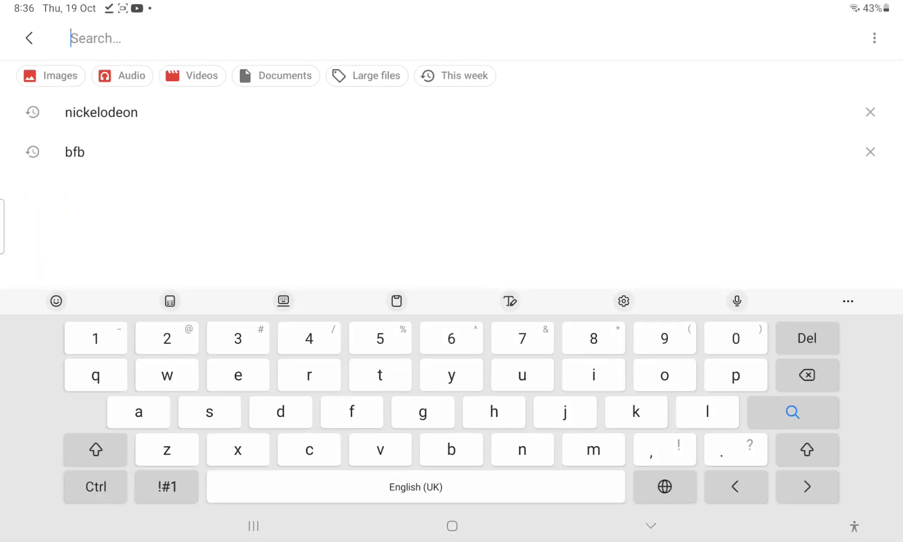
{"action": "type", "text": "cart"}
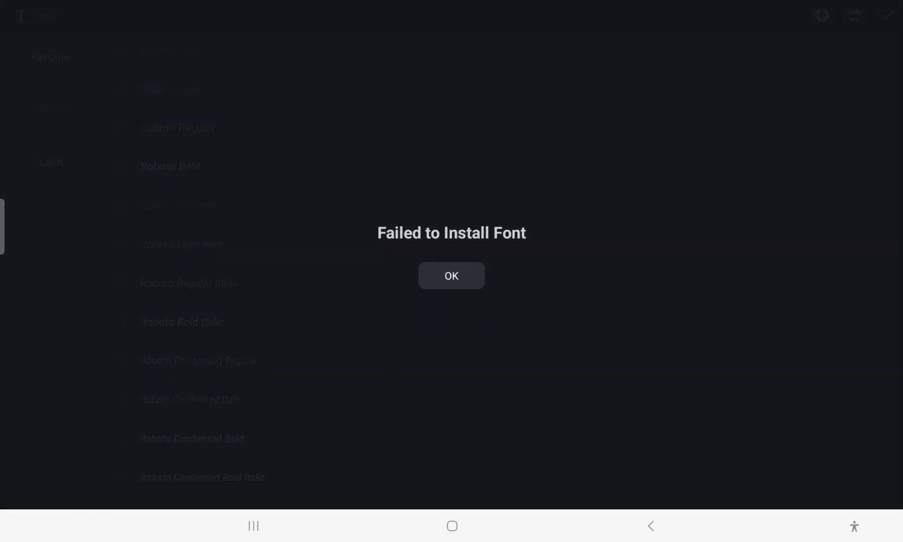
Dismiss the 'Failed to Install Font' message and launch ZArchiver from Play Store
{"action": "left_click", "coordinate": [451, 275]}
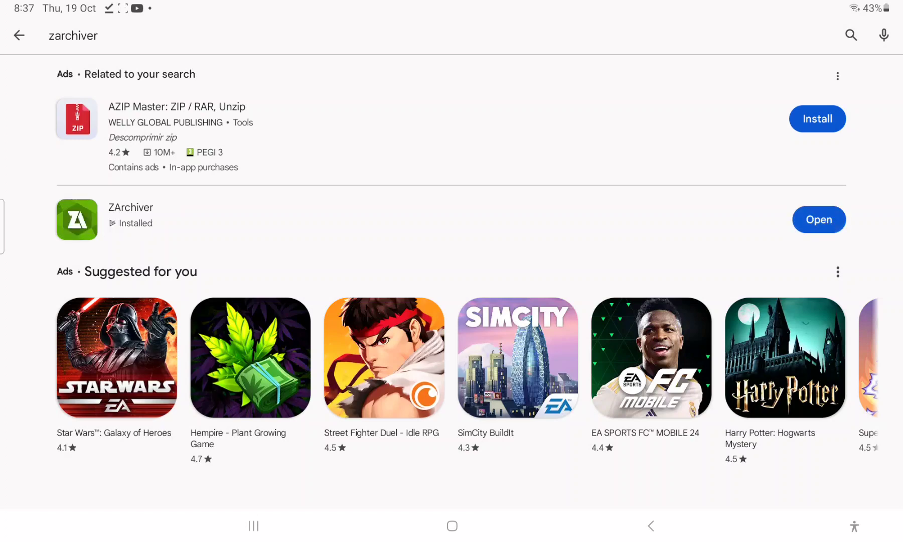
{"action": "left_click", "coordinate": [818, 219]}
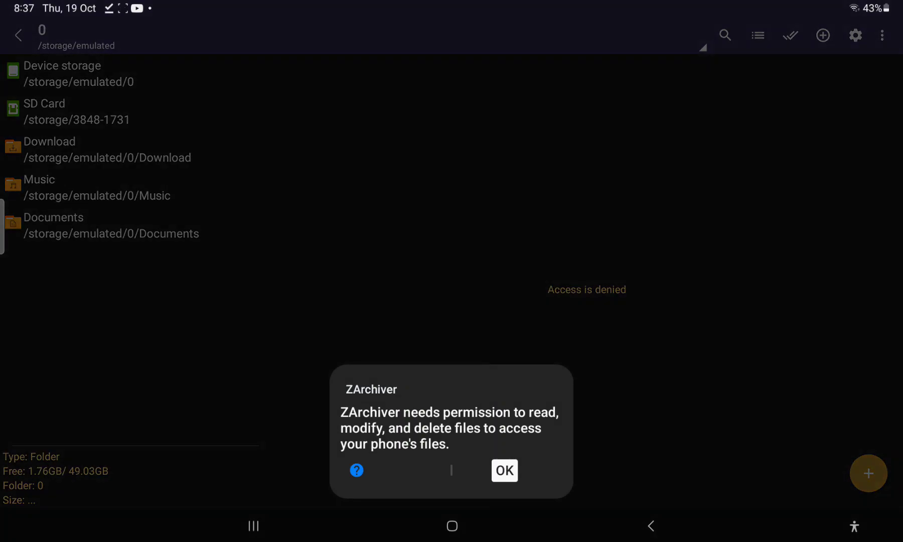
Grant ZArchiver 'All files access' in Android Settings
{"action": "left_click", "coordinate": [504, 471]}
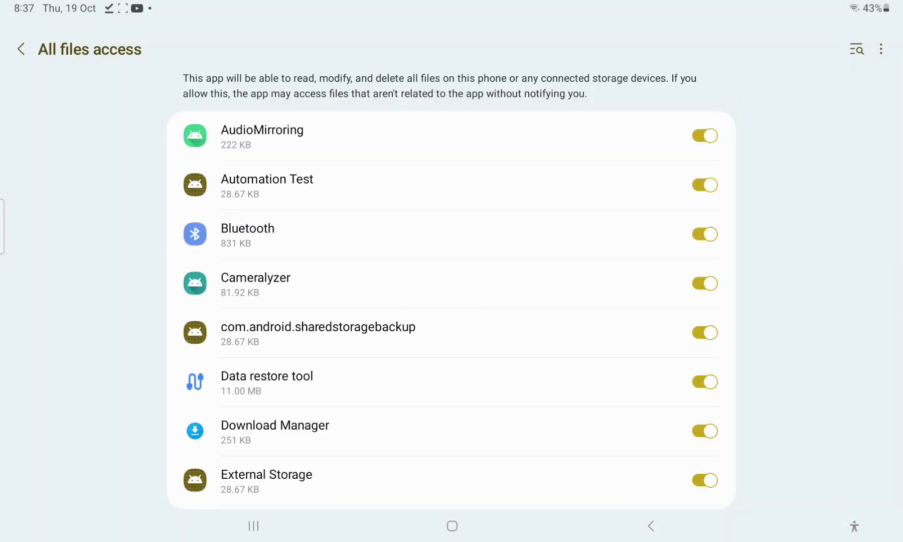
{"action": "scroll", "scroll_direction": "down", "scroll_amount": 3}
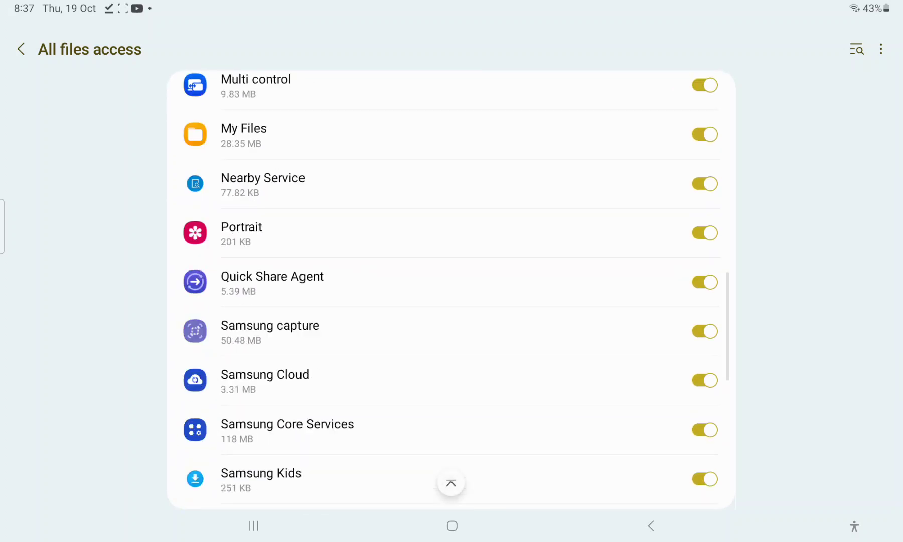
{"action": "scroll", "scroll_direction": "down", "scroll_amount": 3}
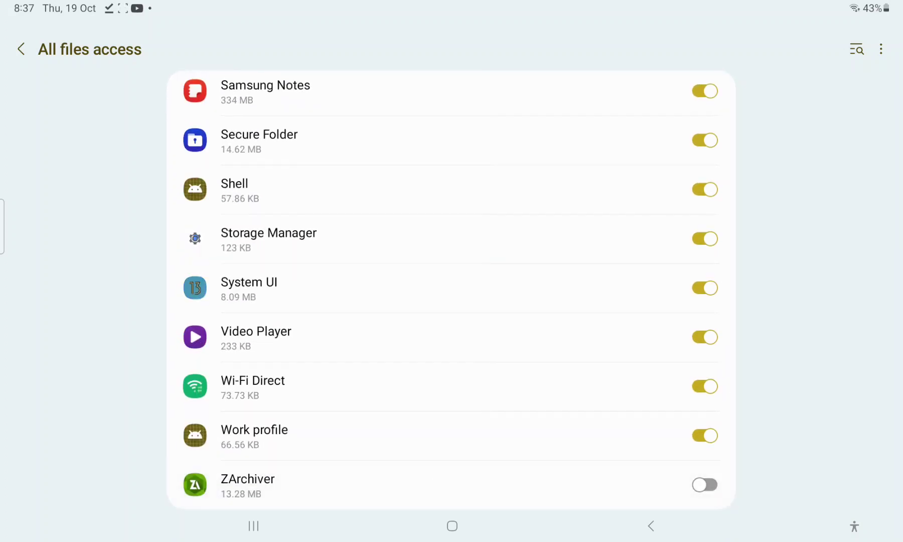
{"action": "left_click", "coordinate": [705, 484]}
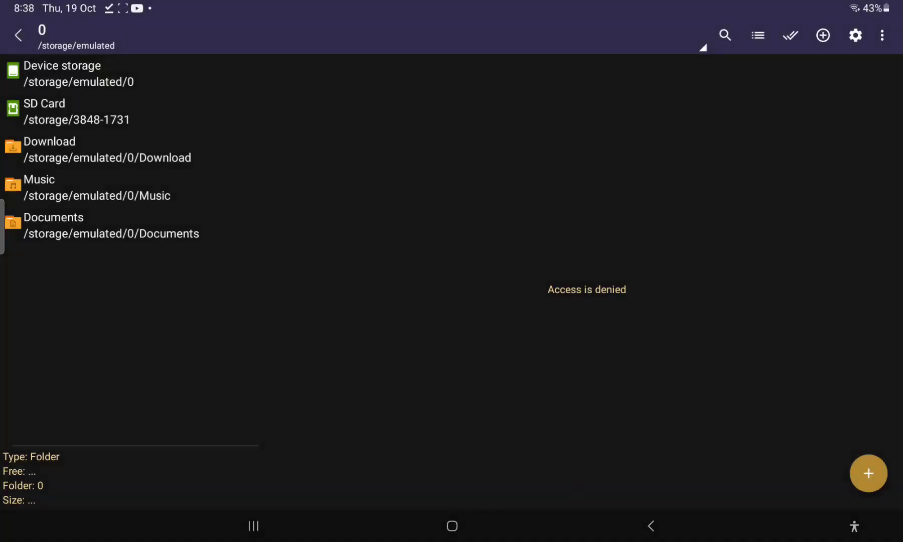
Open ZArchiver's Download folder, search storage for 'cartoon', then open recent apps
{"action": "left_click", "coordinate": [78, 73]}
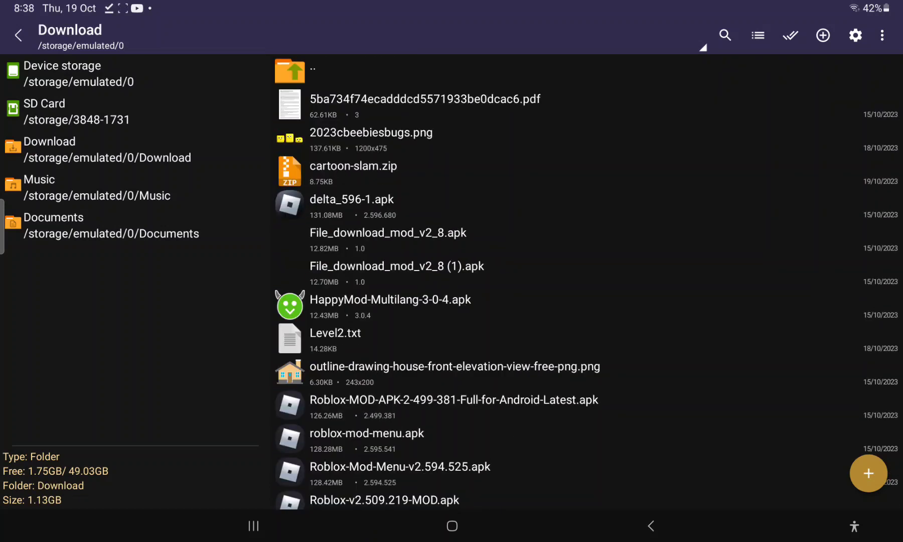
{"action": "left_click", "coordinate": [725, 35]}
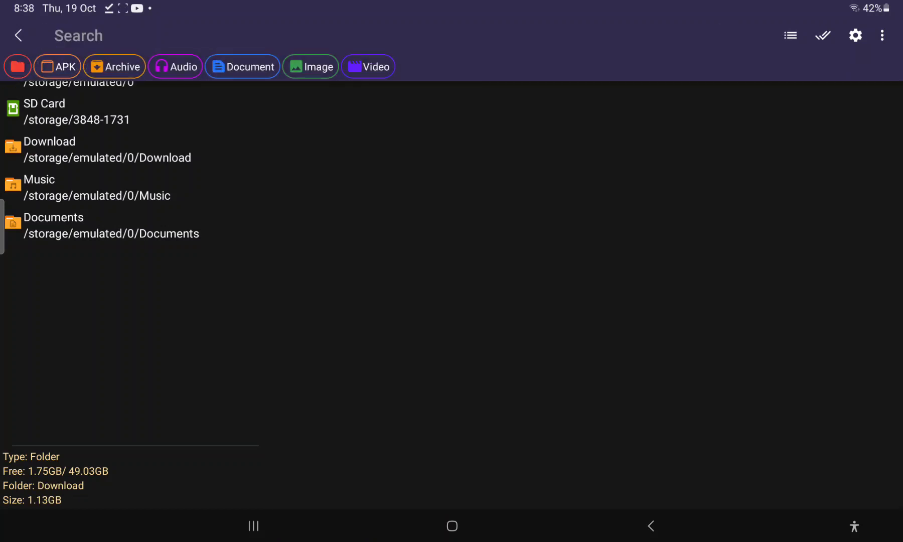
{"action": "left_click", "coordinate": [78, 35]}
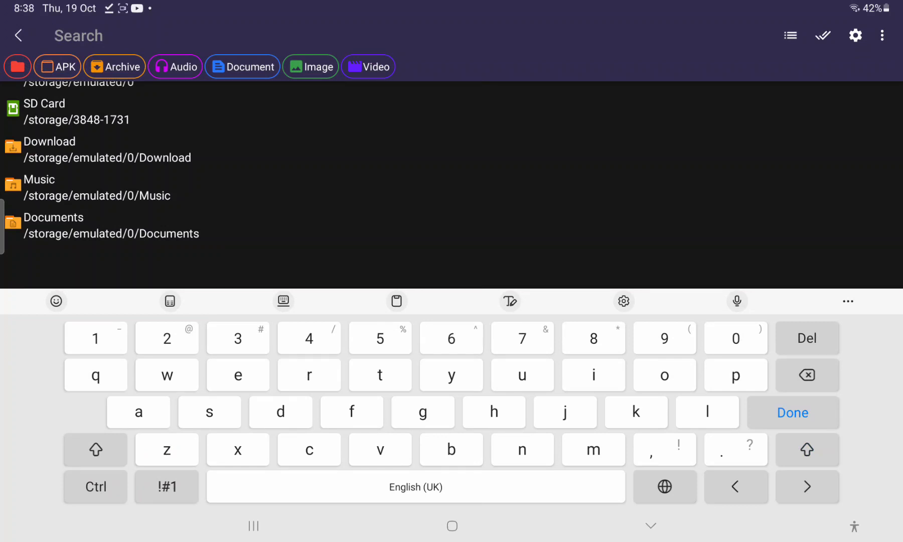
{"action": "type", "text": "cart"}
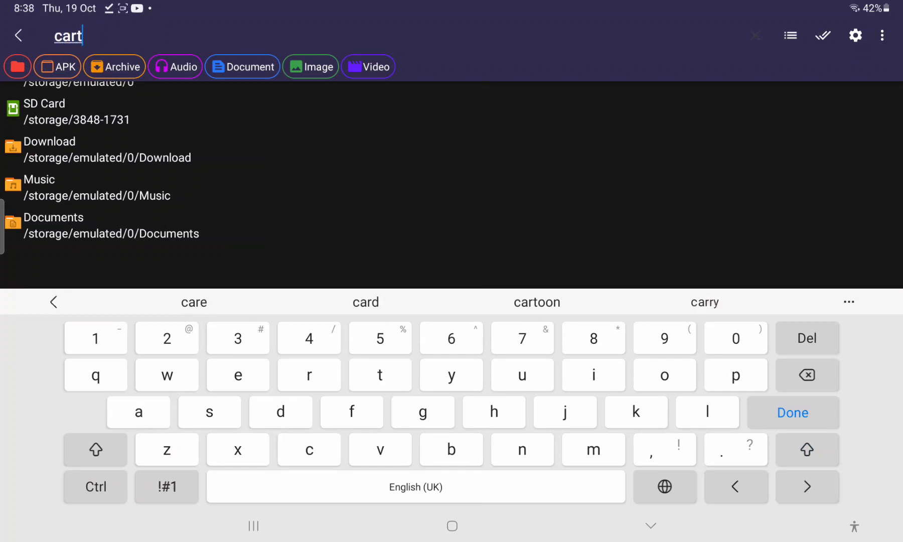
{"action": "left_click", "coordinate": [536, 302]}
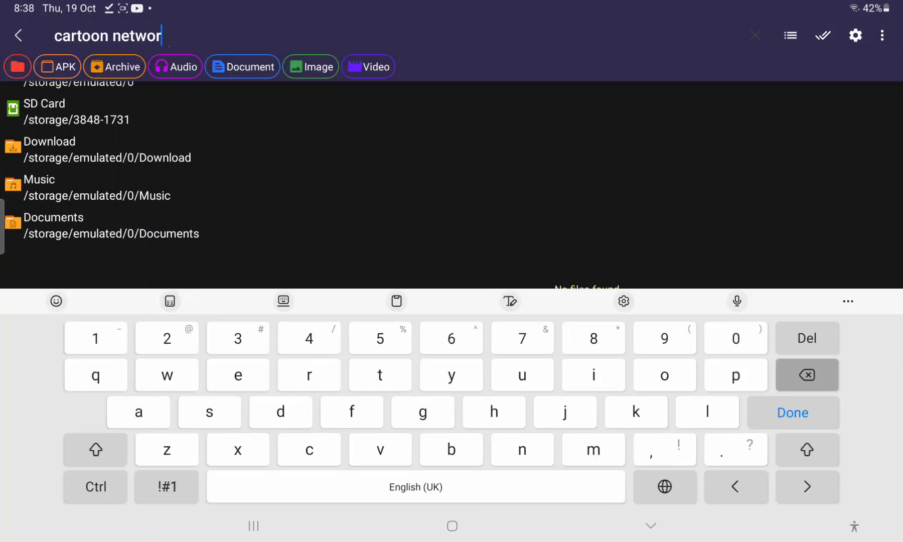
{"action": "left_click", "coordinate": [806, 375]}
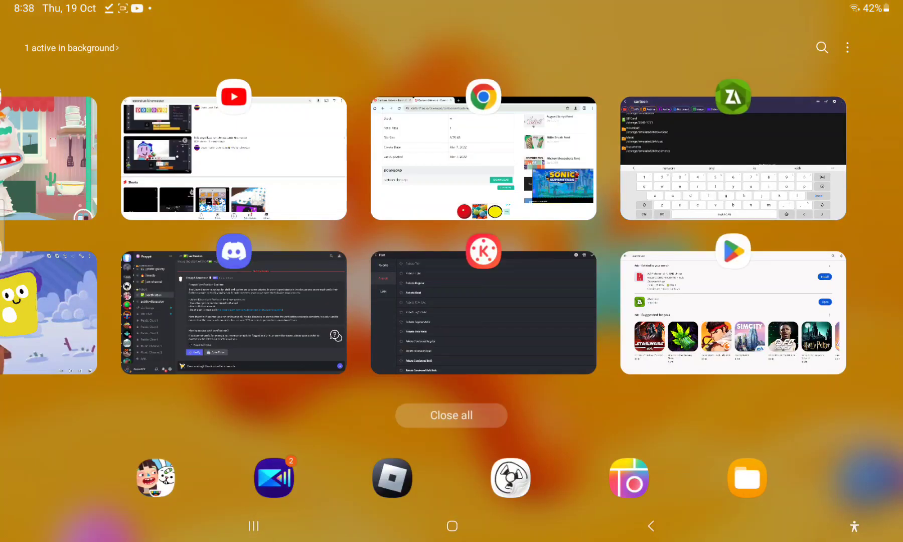
Download cartoon-slam.zip (8.75 KB) from the dafontfree font page in Chrome
{"action": "left_click", "coordinate": [483, 159]}
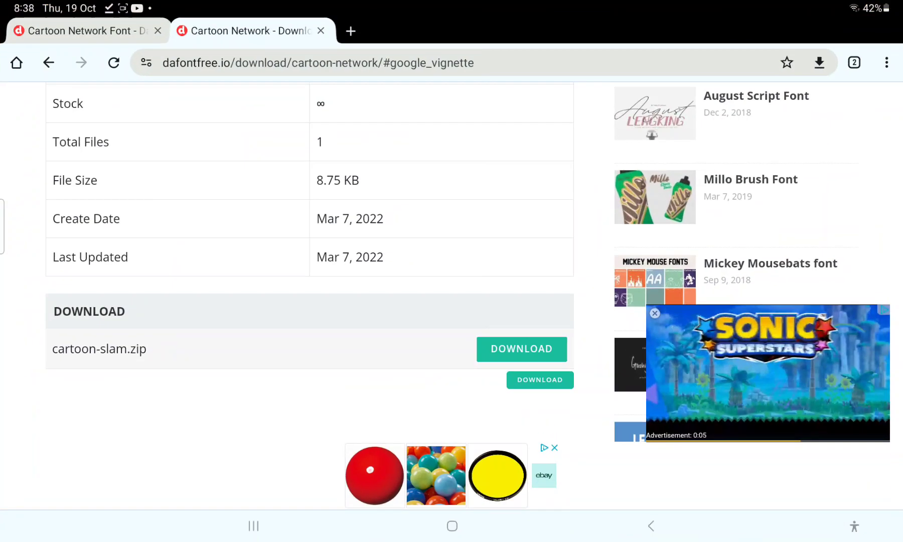
{"action": "left_click", "coordinate": [888, 63]}
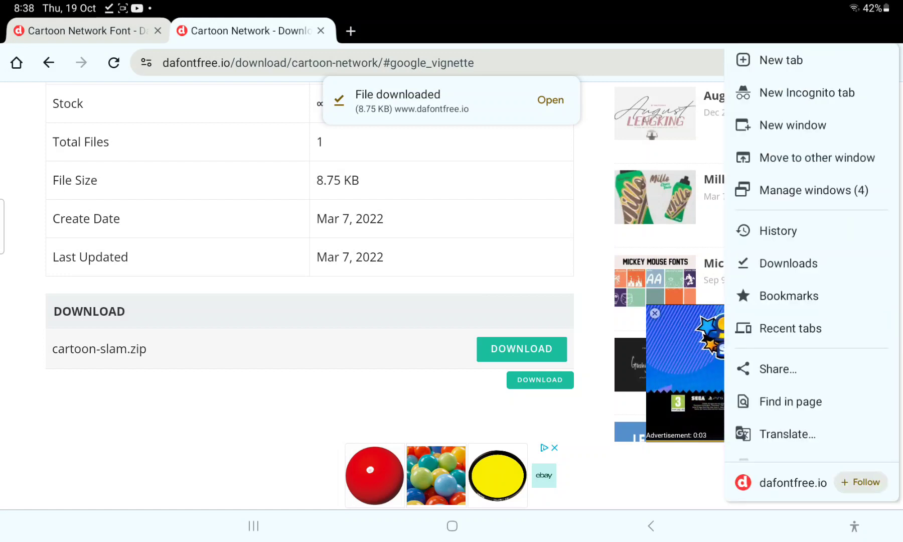
{"action": "left_click", "coordinate": [790, 264]}
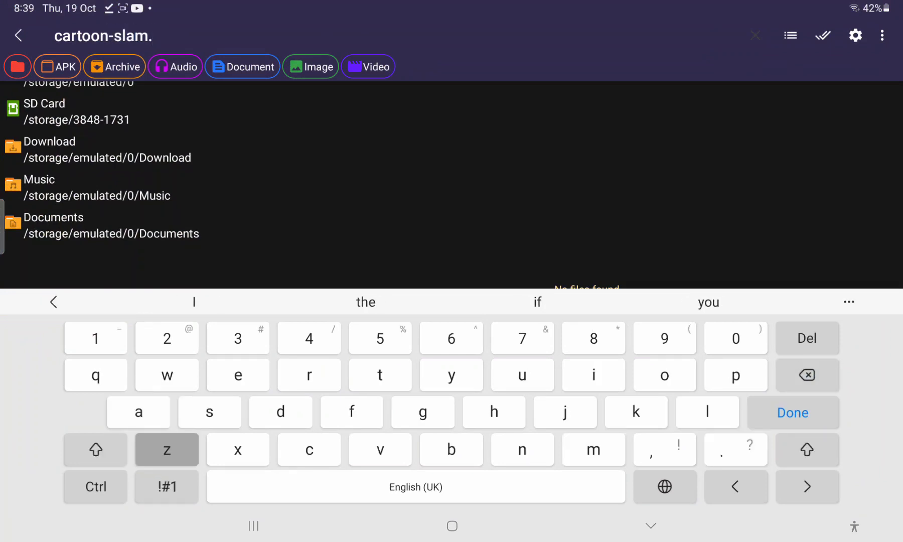
Submit the 'cartoon-slam.' search in ZArchiver, which finds no files
{"action": "left_click", "coordinate": [792, 412]}
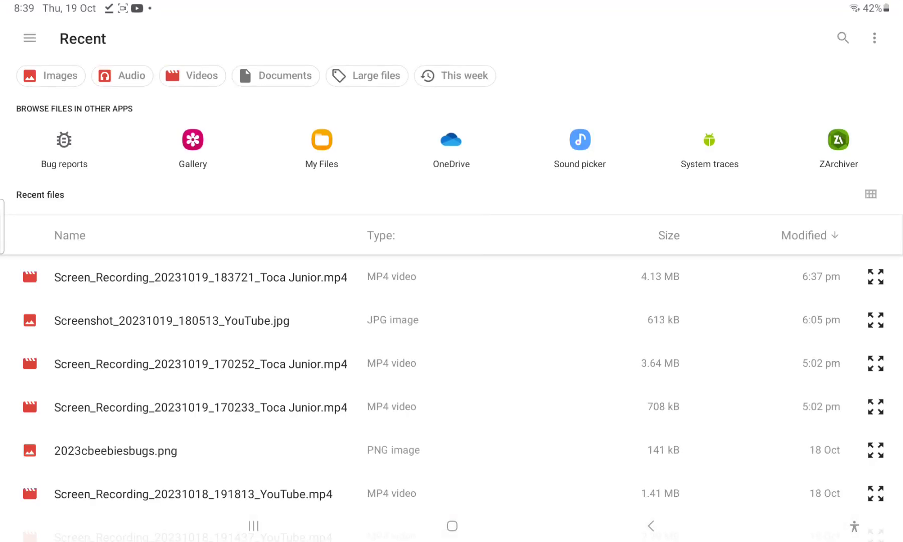
Search the Files picker for 'cartoo' and pick cartoon-slam.zip, which fails to install
{"action": "left_click", "coordinate": [841, 38]}
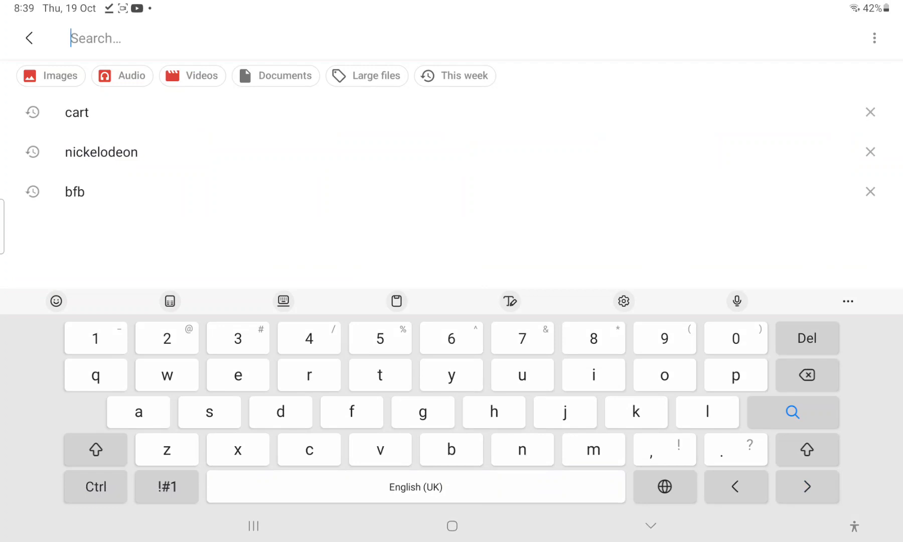
{"action": "type", "text": "c"}
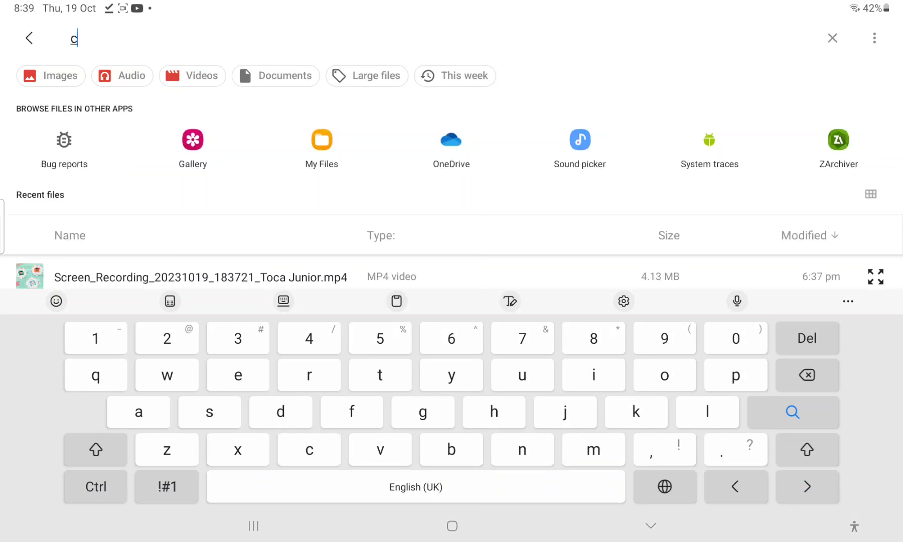
{"action": "type", "text": "a"}
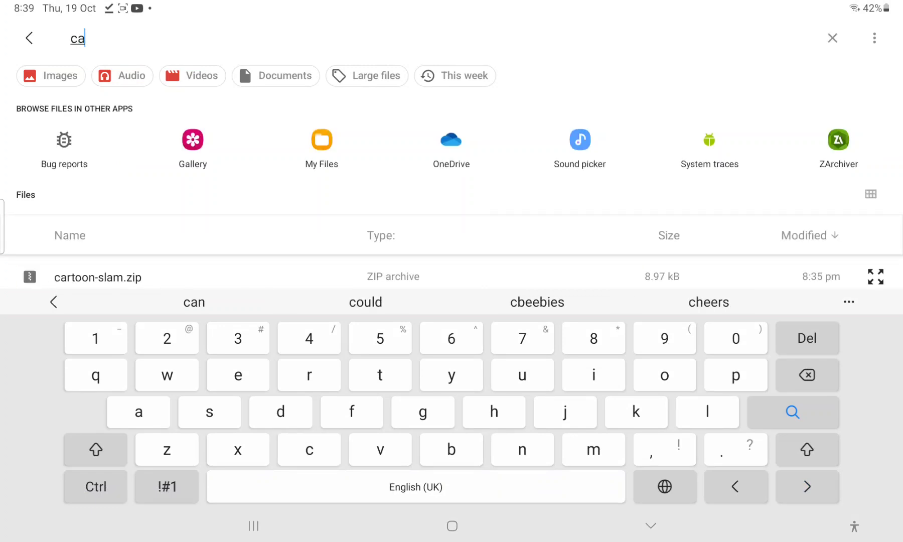
{"action": "type", "text": "rtoo"}
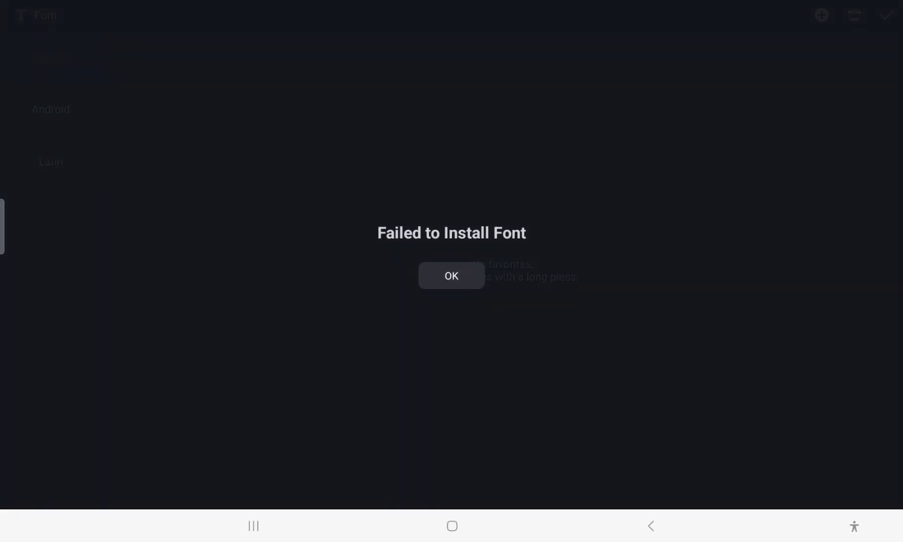
Dismiss the failed-install message and return to KineMaster's Files picker
{"action": "left_click", "coordinate": [451, 276]}
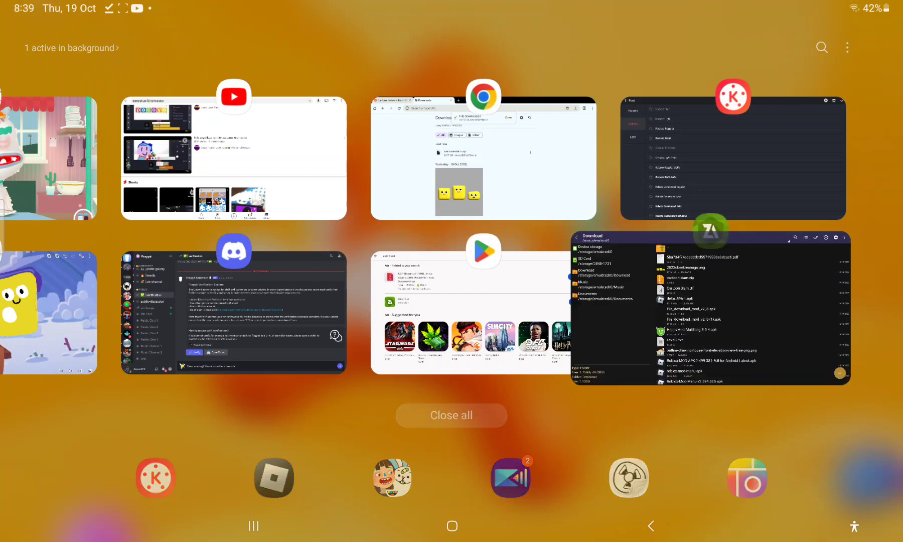
{"action": "left_click", "coordinate": [709, 302]}
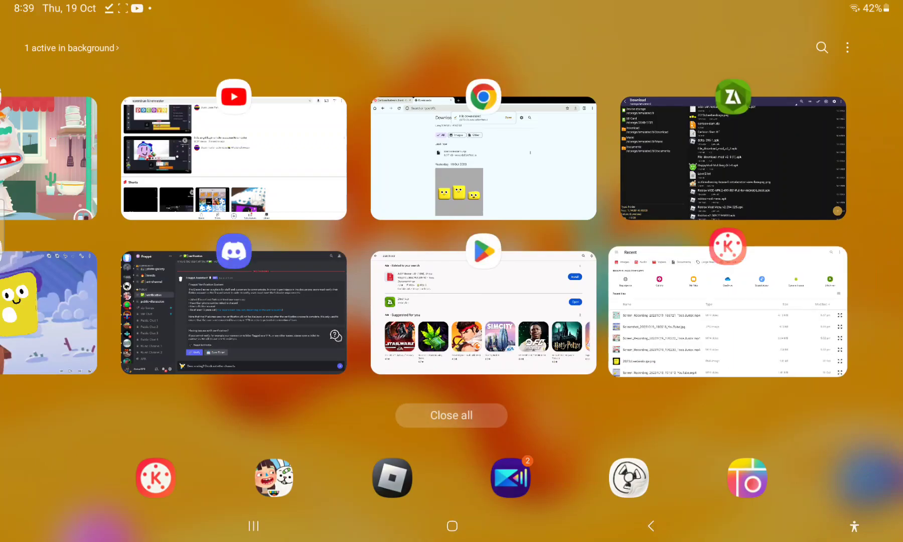
{"action": "left_click", "coordinate": [821, 47]}
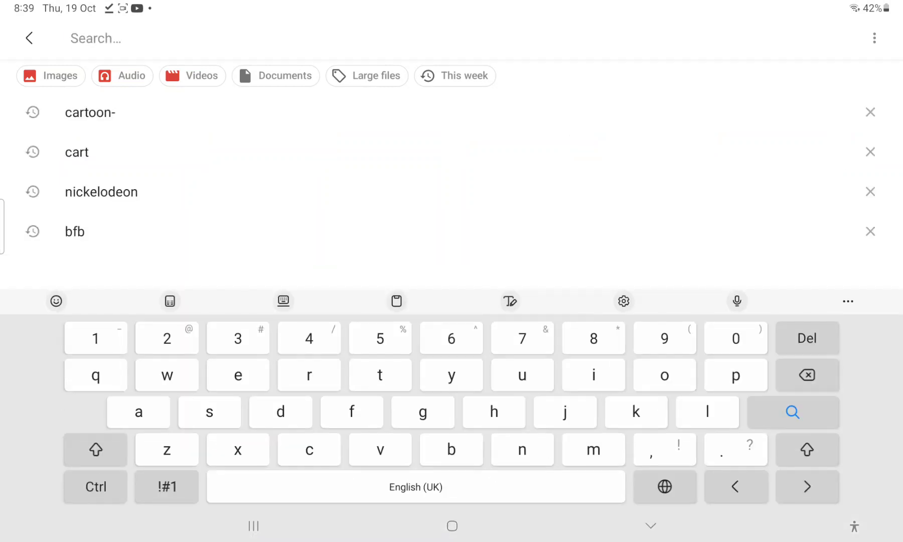
Search 'Cartoon Slam' and choose Cartoon Slam.ttf so the font installs
{"action": "type", "text": "Carto"}
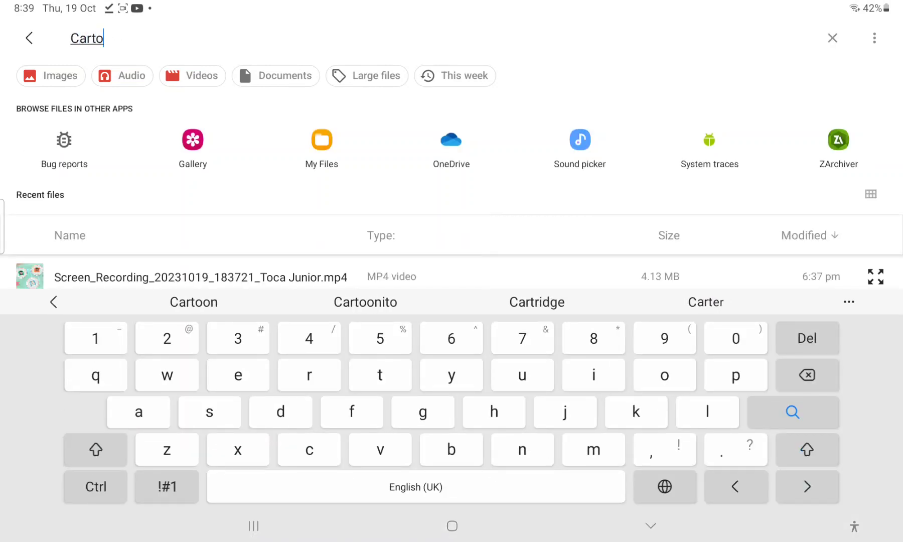
{"action": "left_click", "coordinate": [194, 301]}
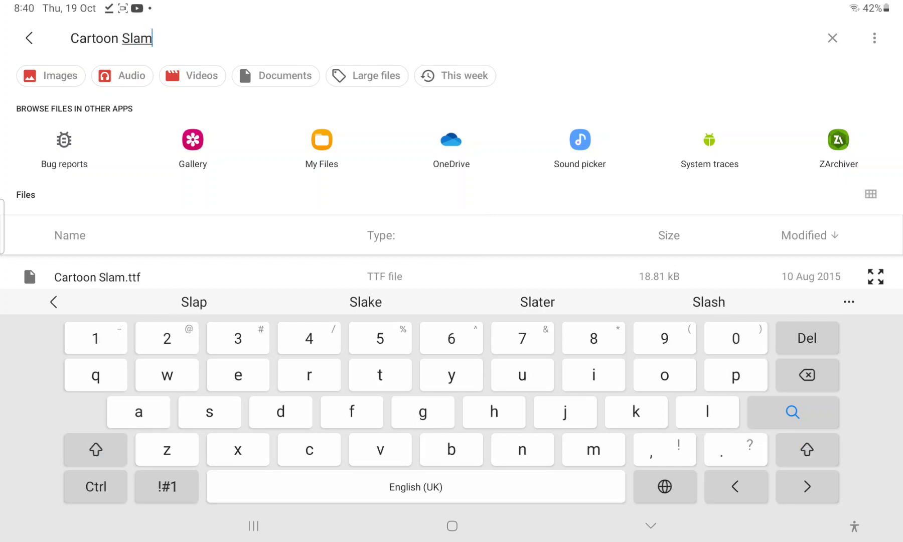
{"action": "type", "text": ".p"}
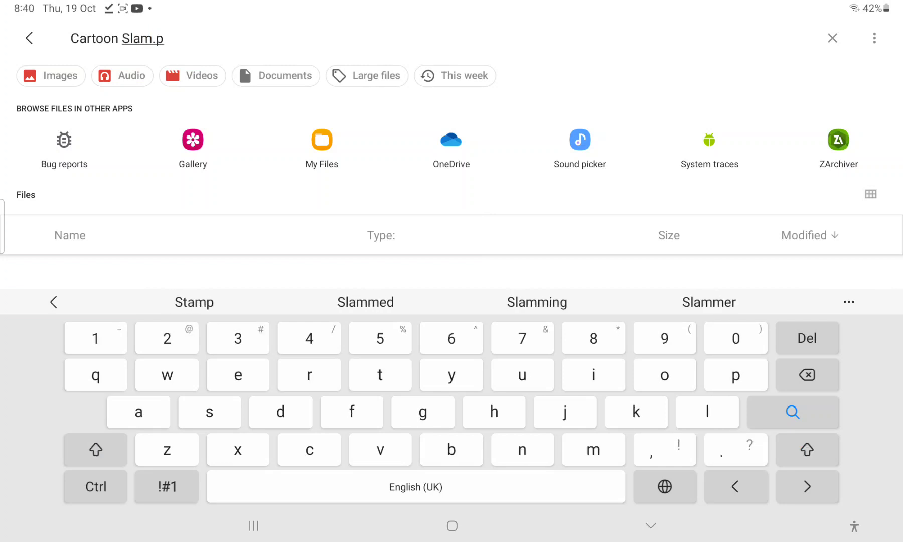
{"action": "type", "text": "t"}
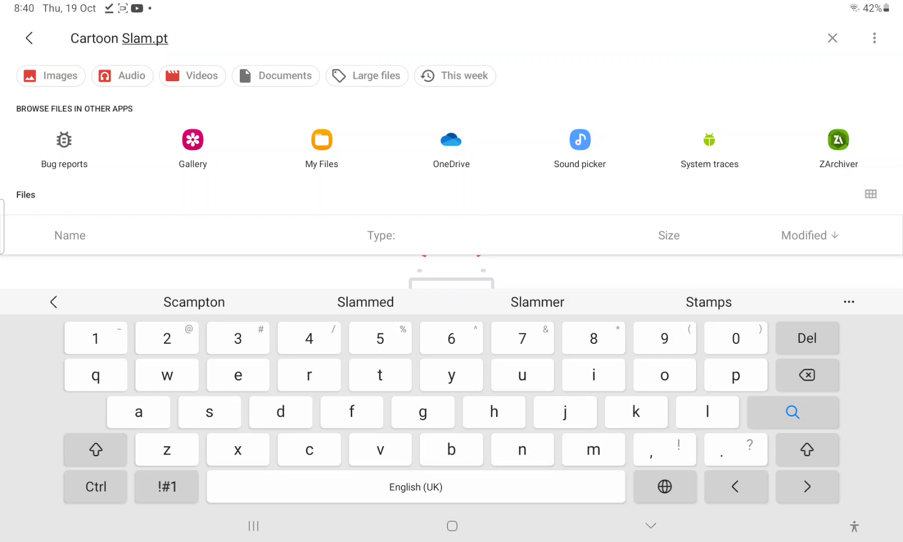
{"action": "type", "text": "ttf"}
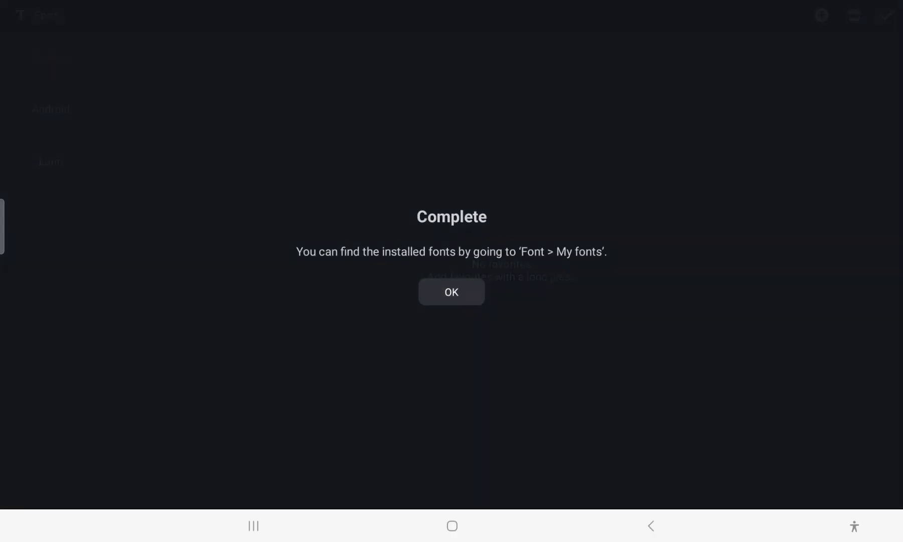
Confirm the Complete font-install dialog and go to the Android home screen
{"action": "left_click", "coordinate": [451, 292]}
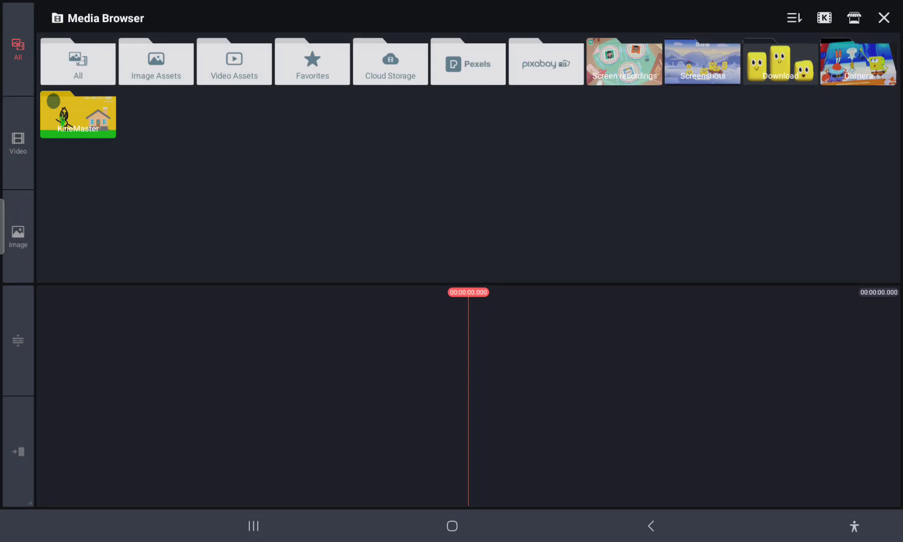
{"action": "left_click", "coordinate": [452, 525]}
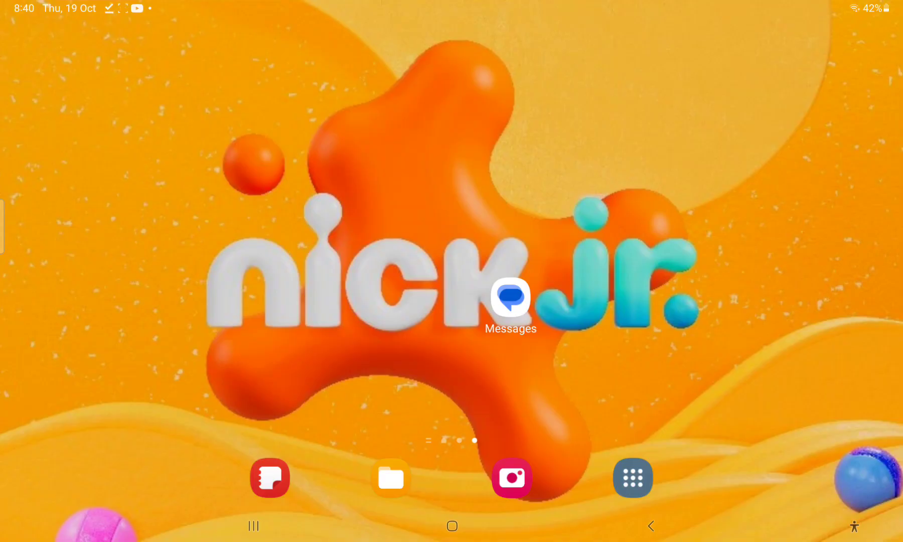